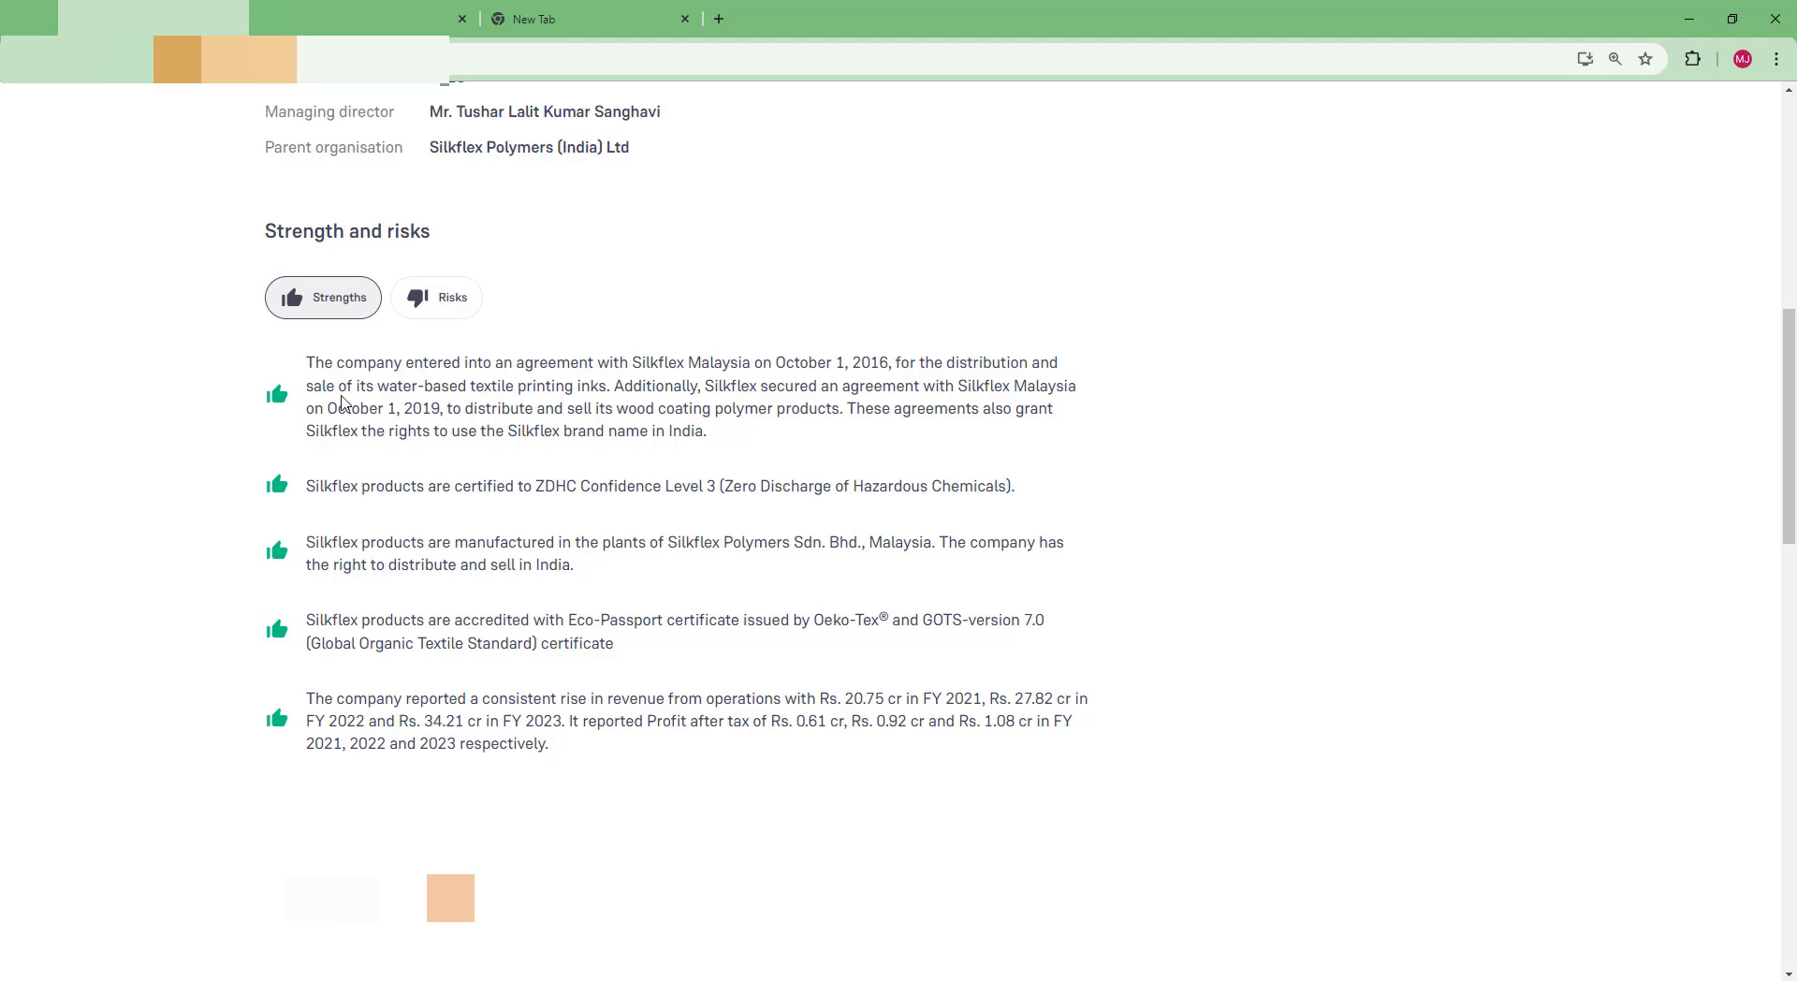
pyautogui.moveTo(397, 454)
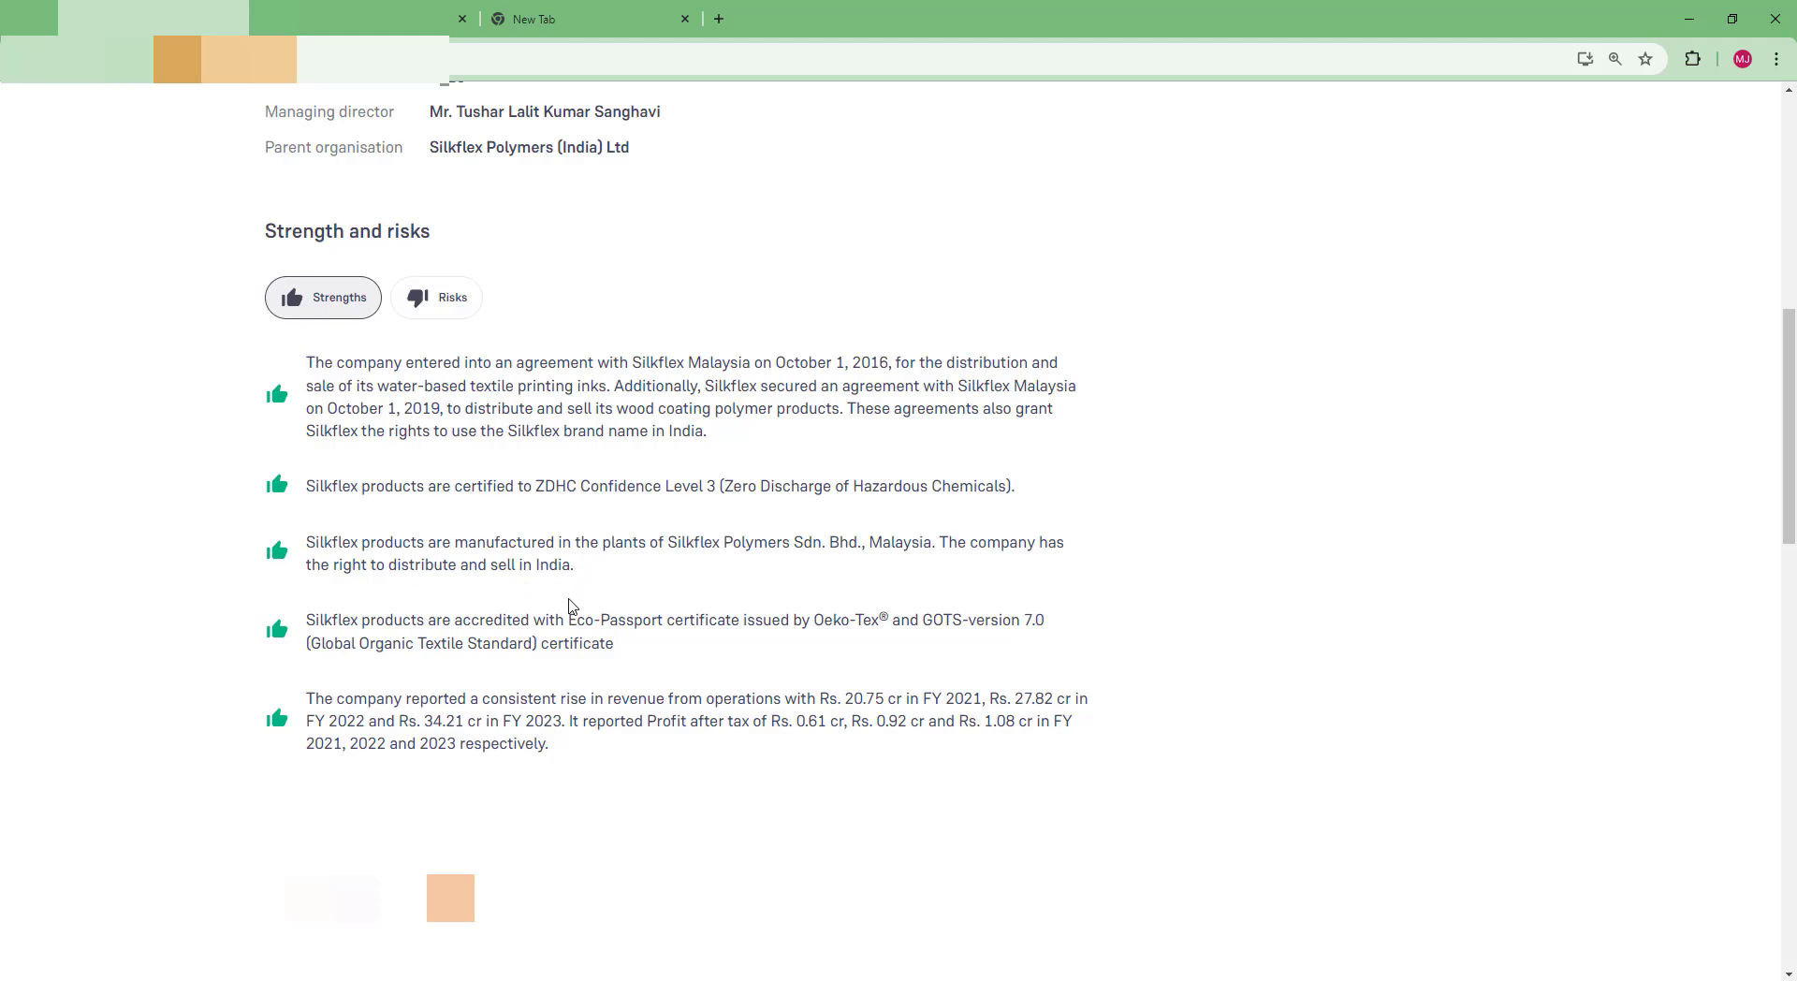
pyautogui.moveTo(591, 639)
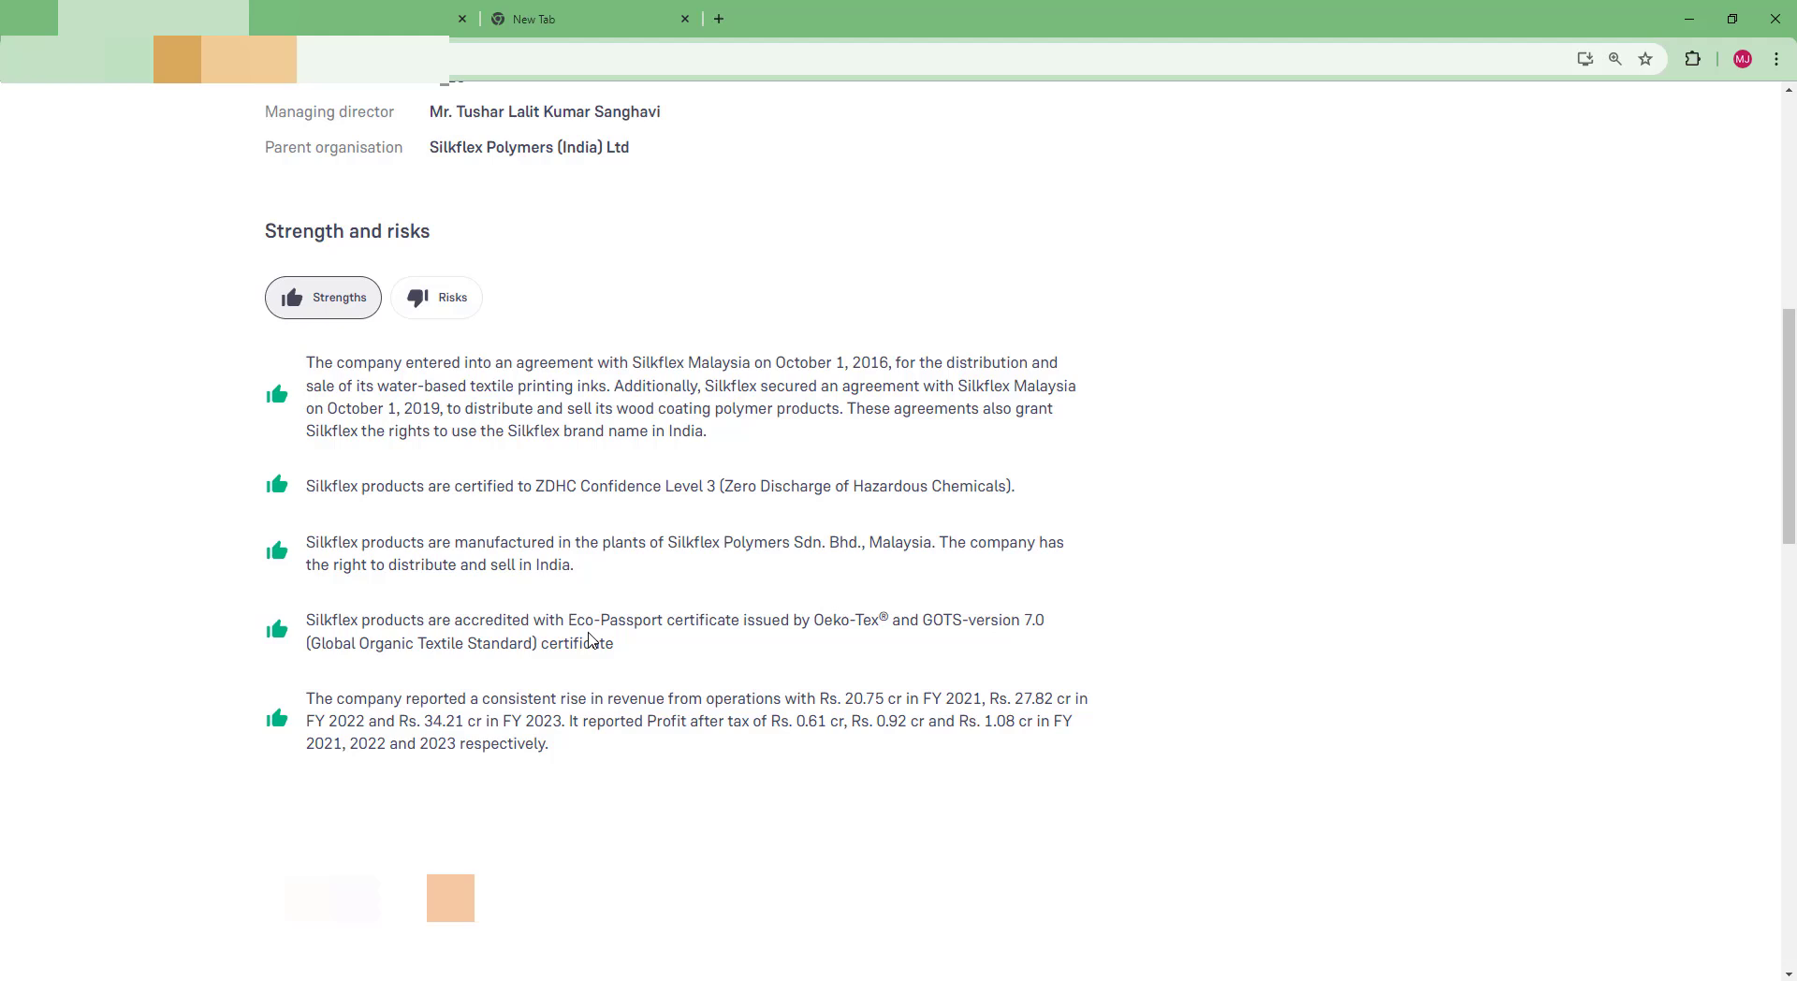
pyautogui.moveTo(1561, 191)
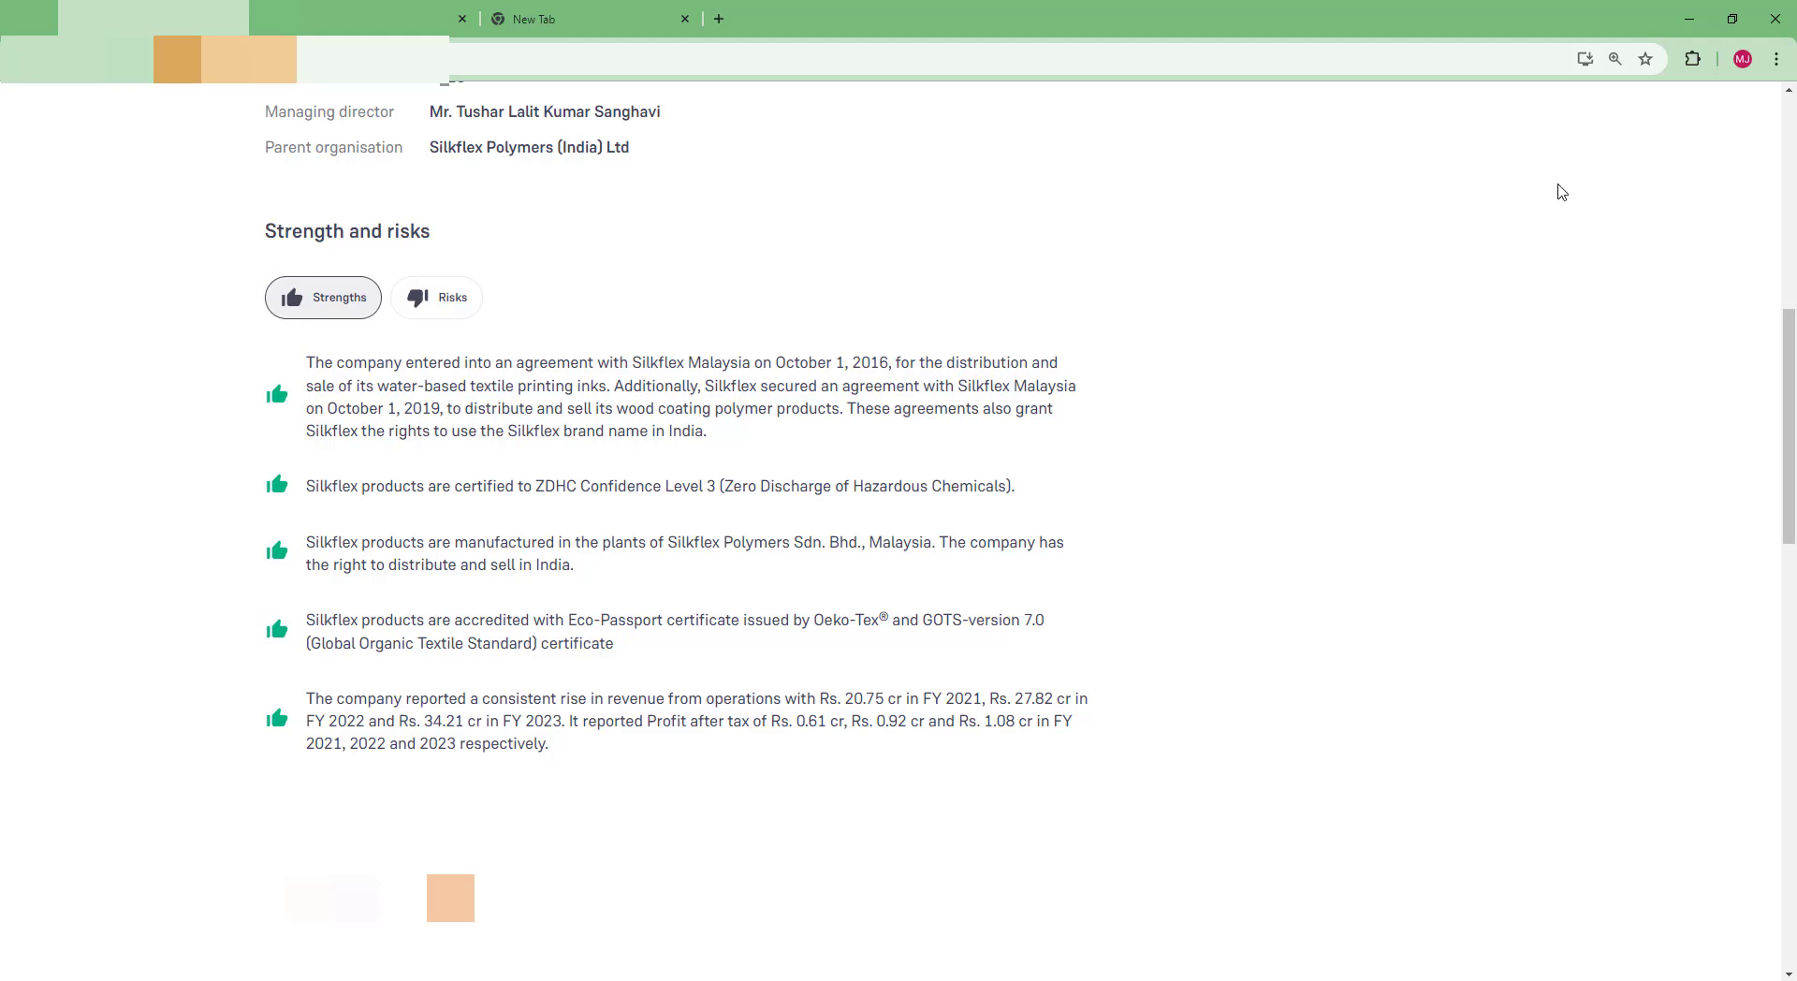
pyautogui.moveTo(1775, 58)
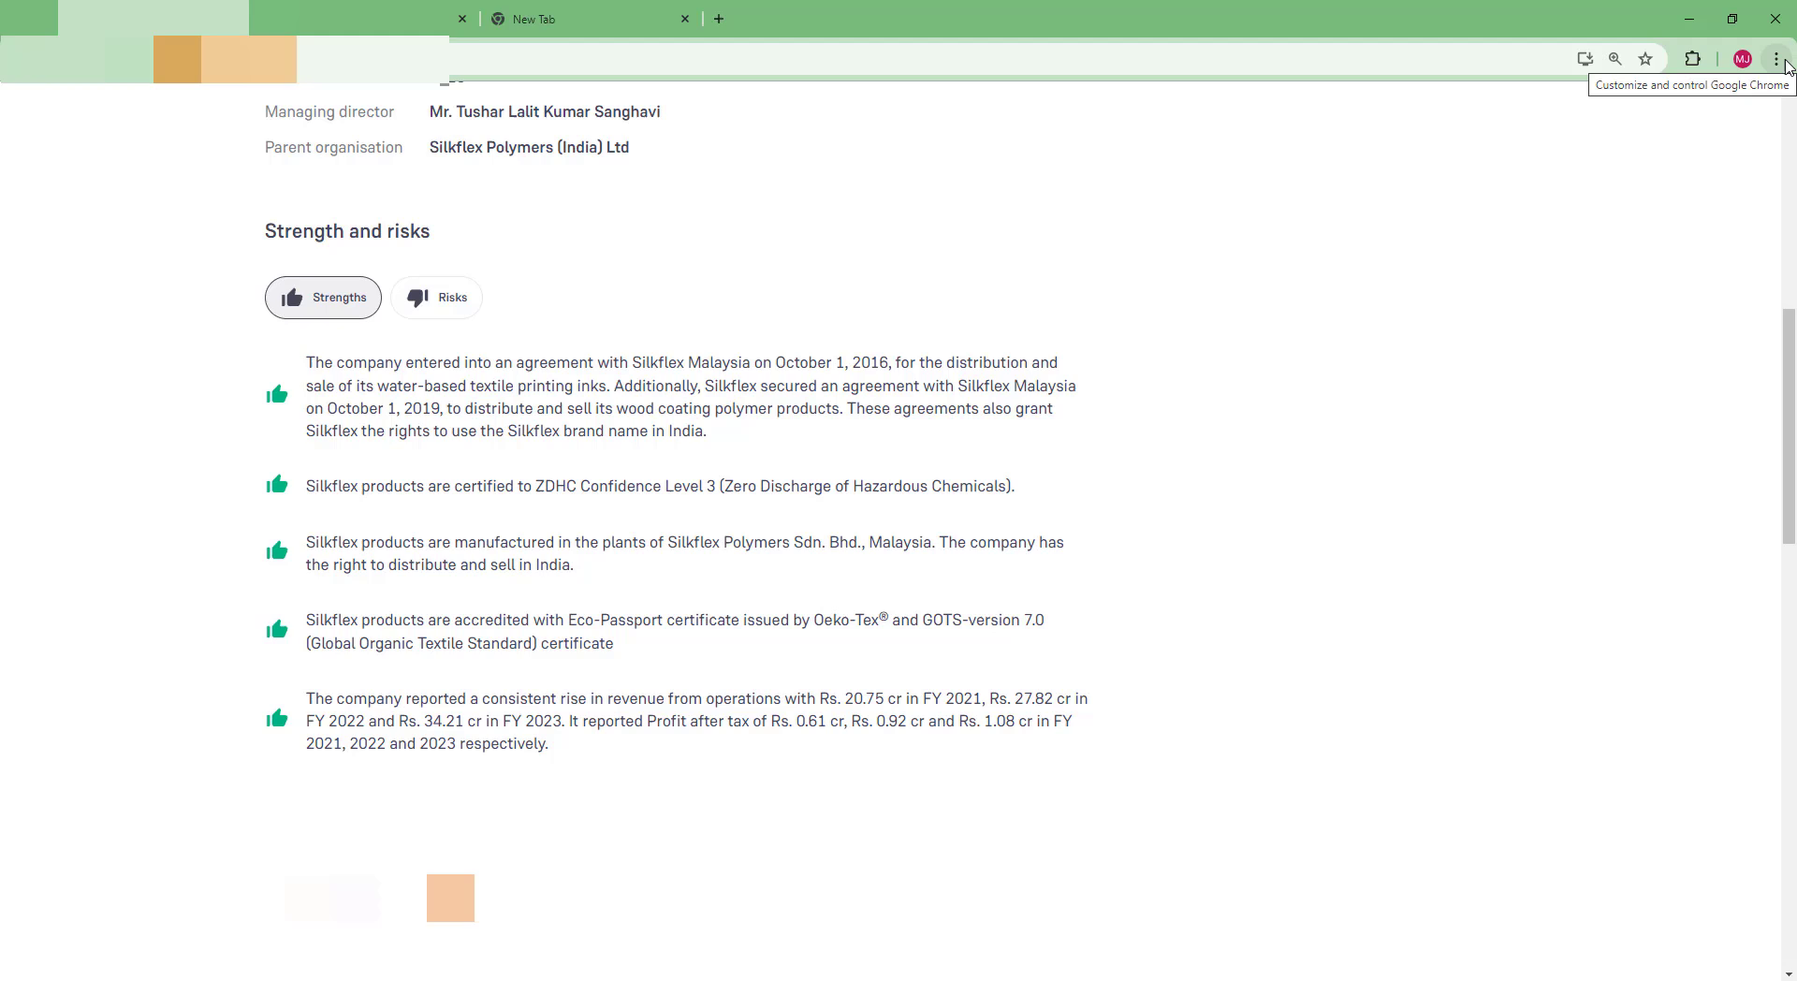
# Search the Chrome Web Store for 'supreme' and open the Supreme Copy extension page
pyautogui.click(1776, 58)
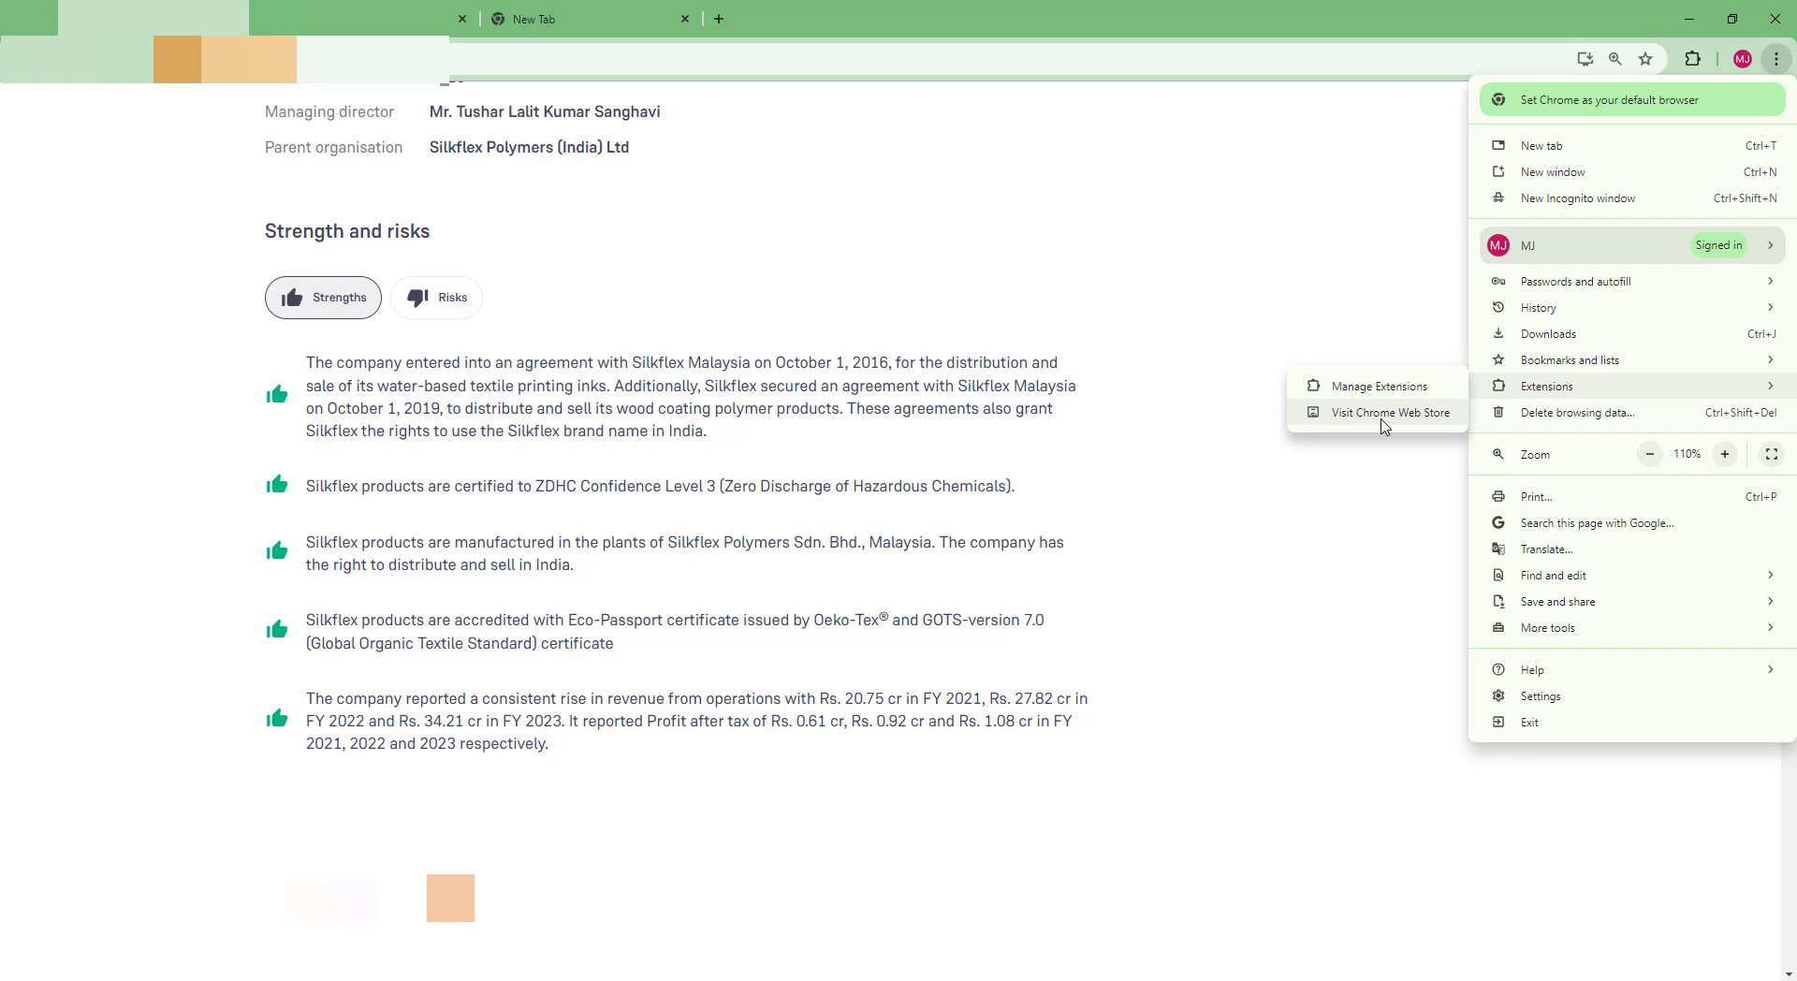
pyautogui.click(1390, 412)
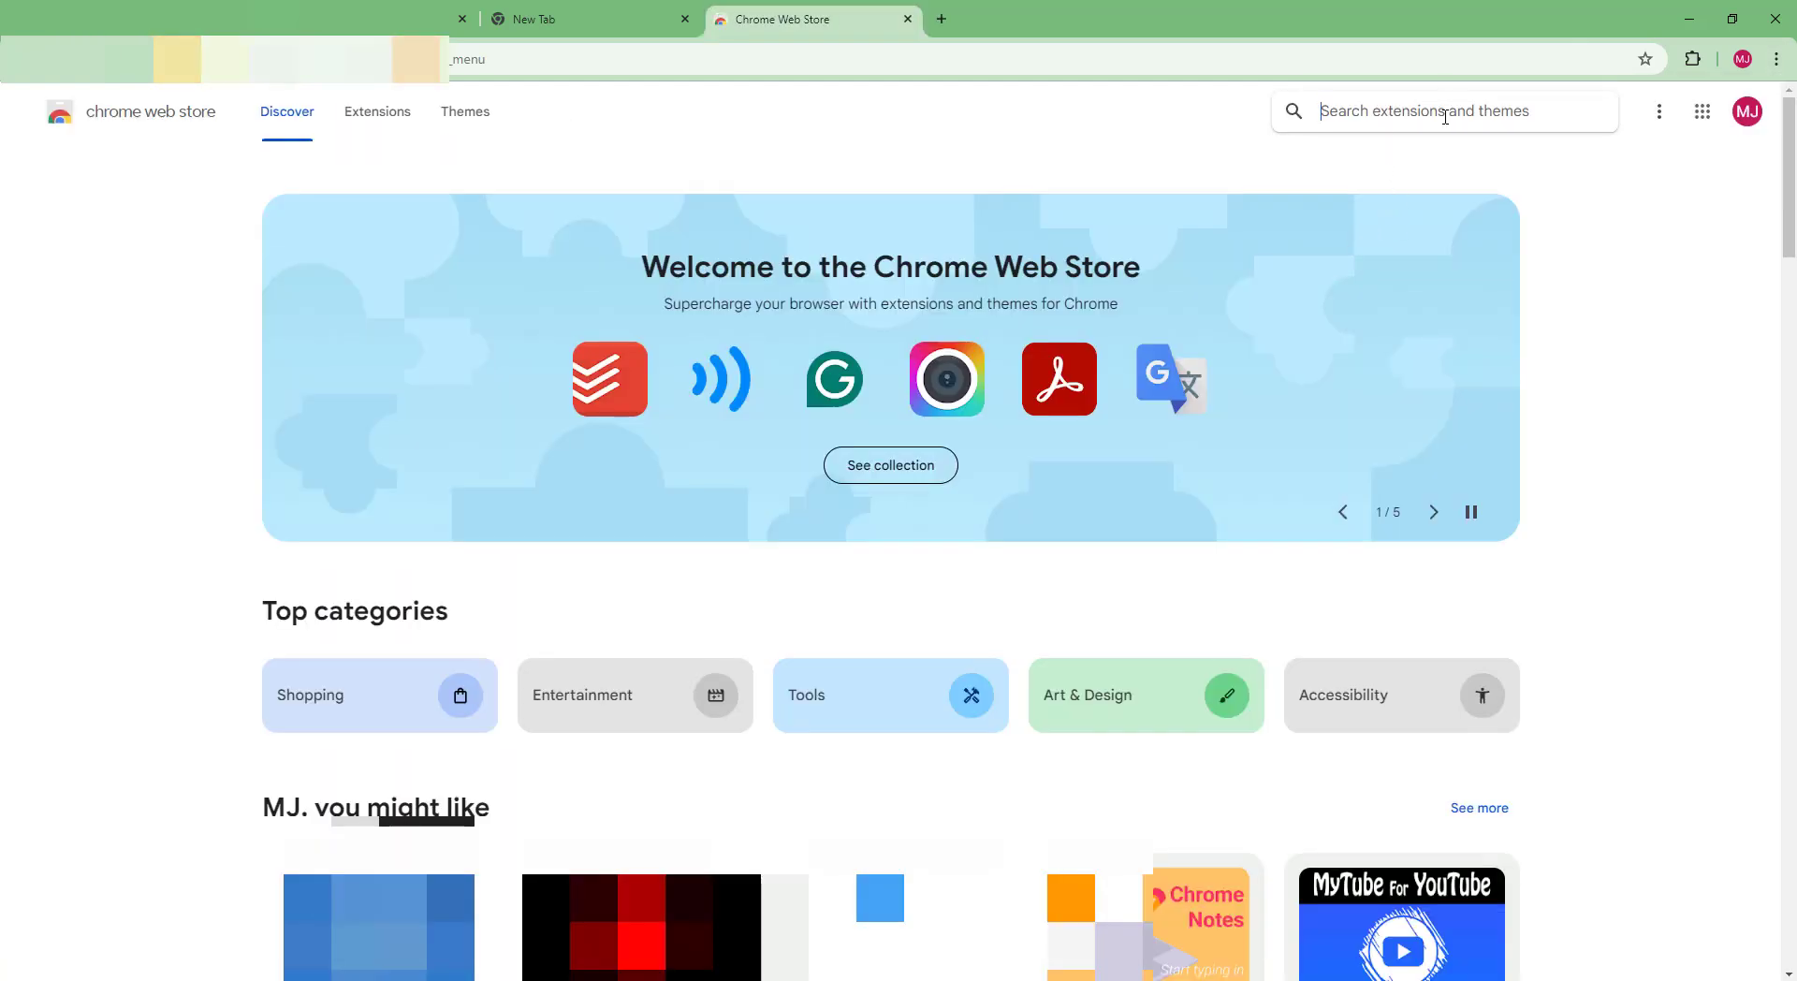
pyautogui.write('supreme')
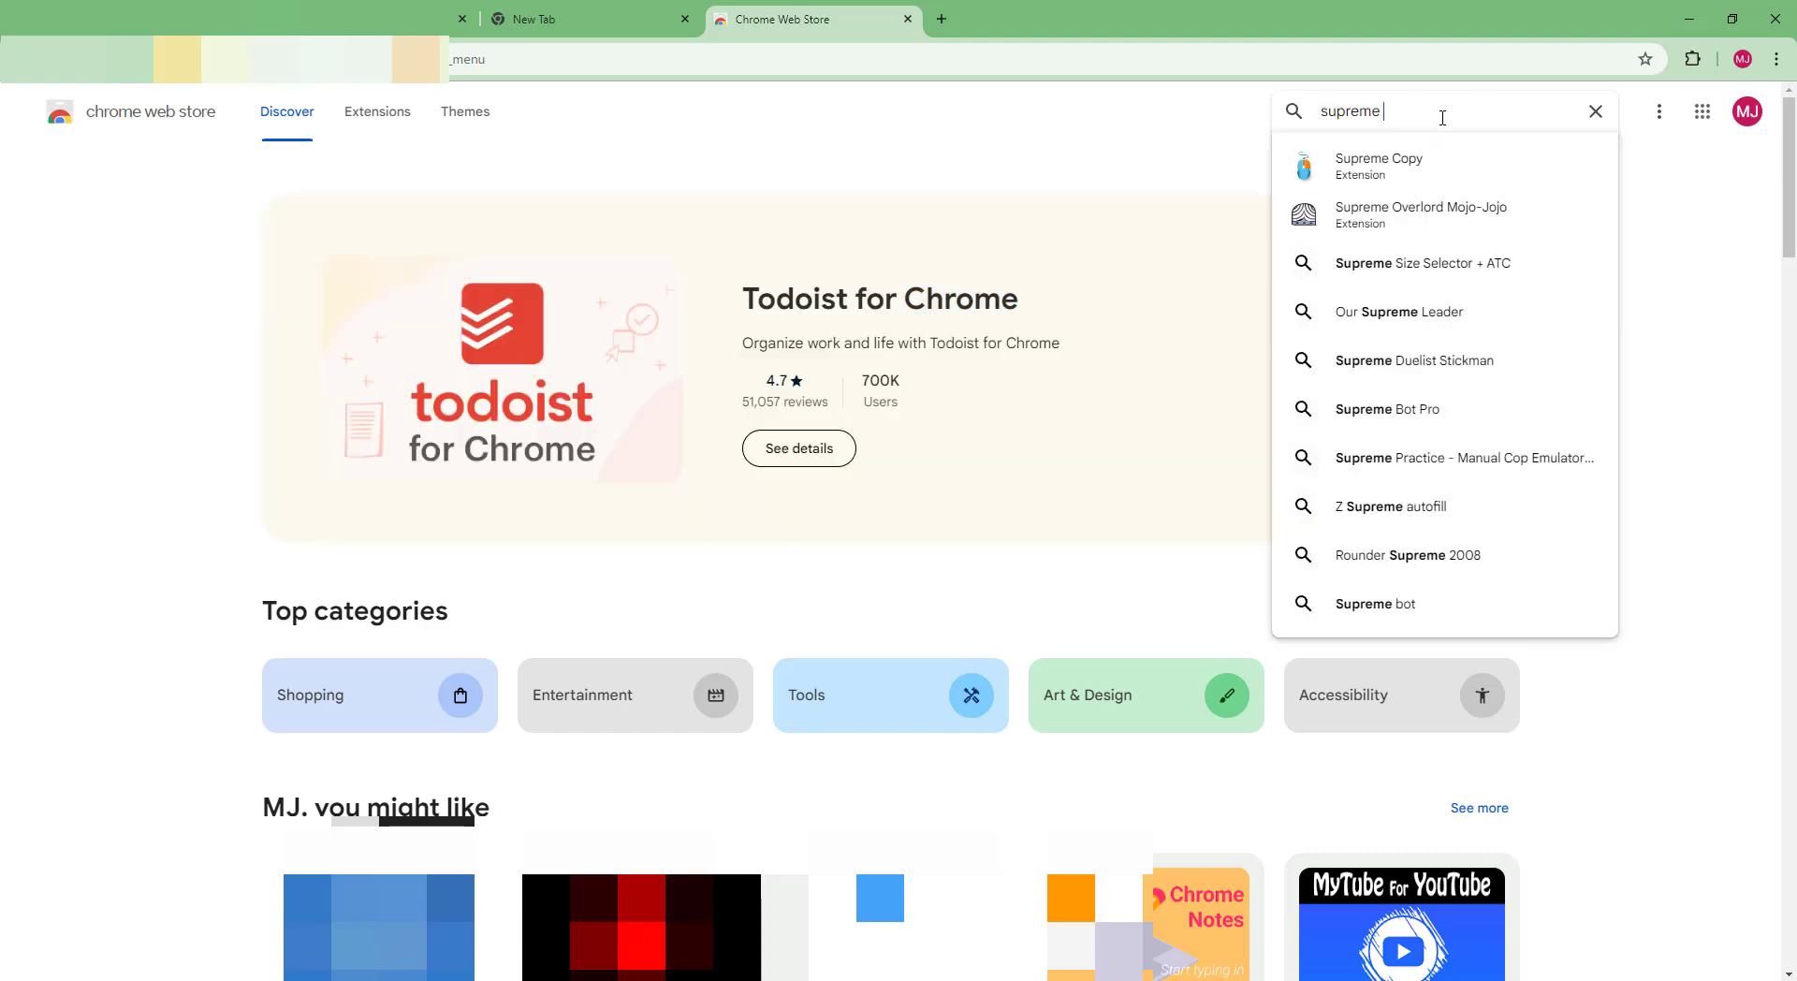
pyautogui.click(1379, 165)
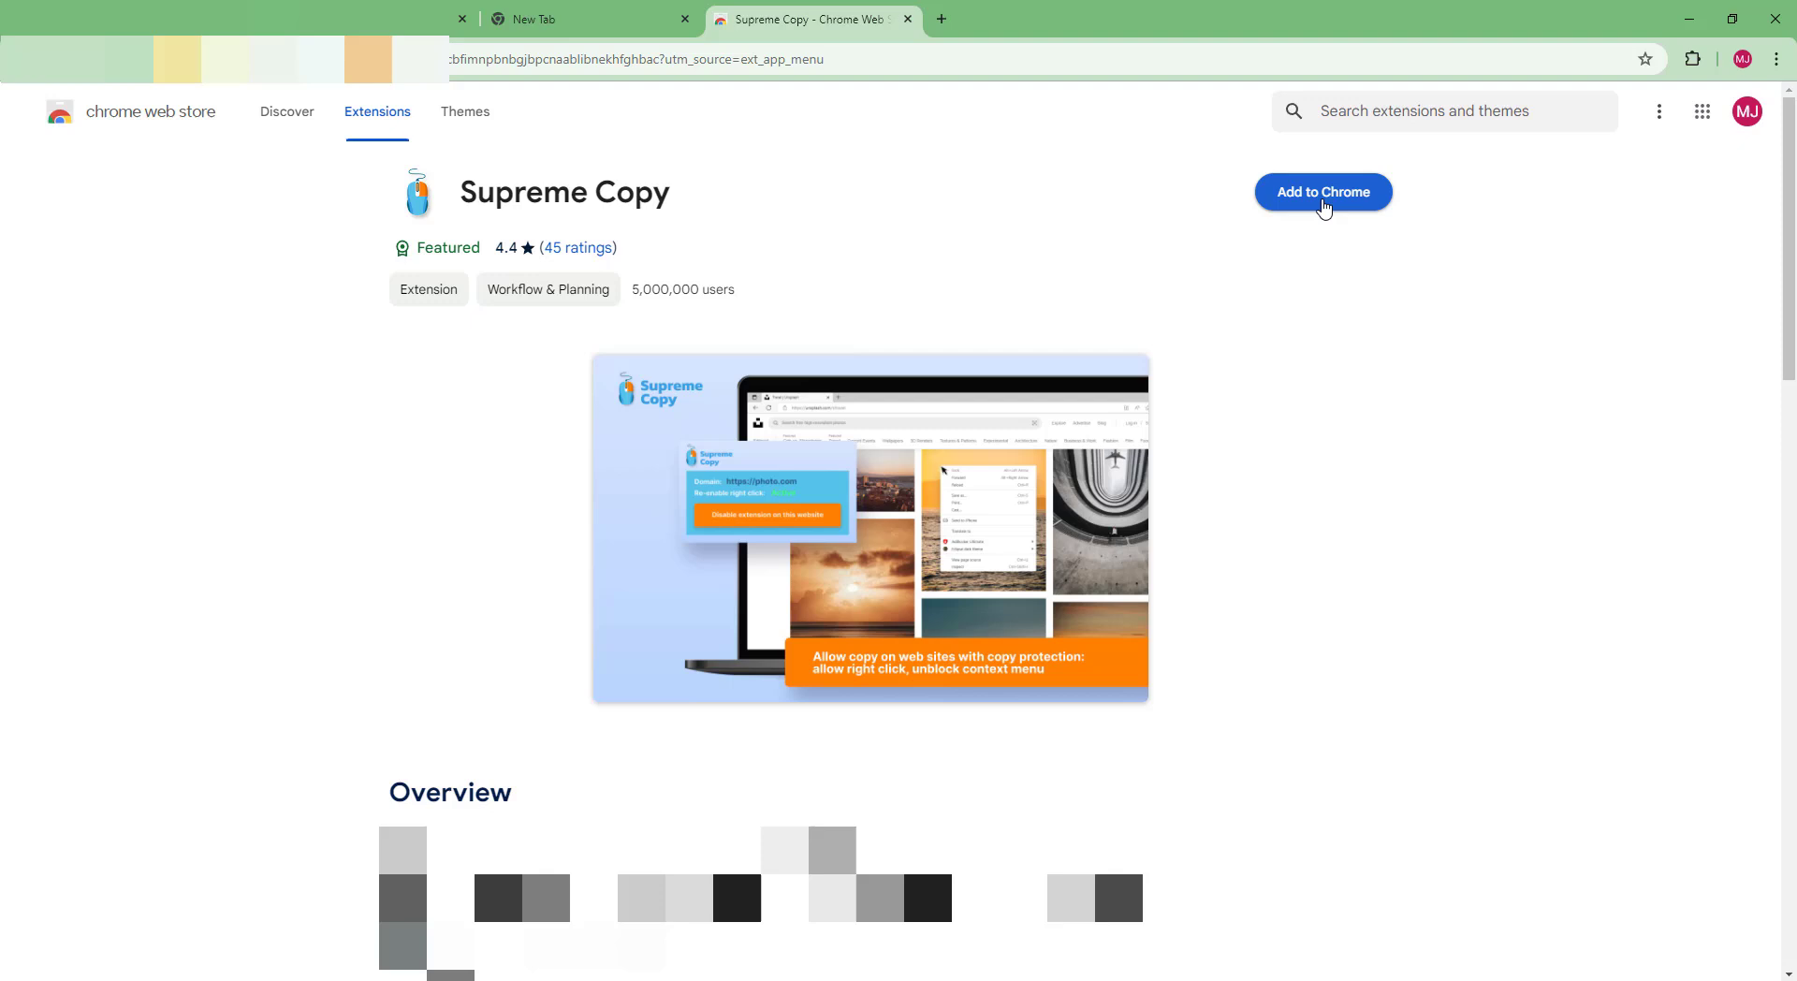
# Add the Supreme Copy extension to Chrome and pin it to the toolbar
pyautogui.click(1323, 191)
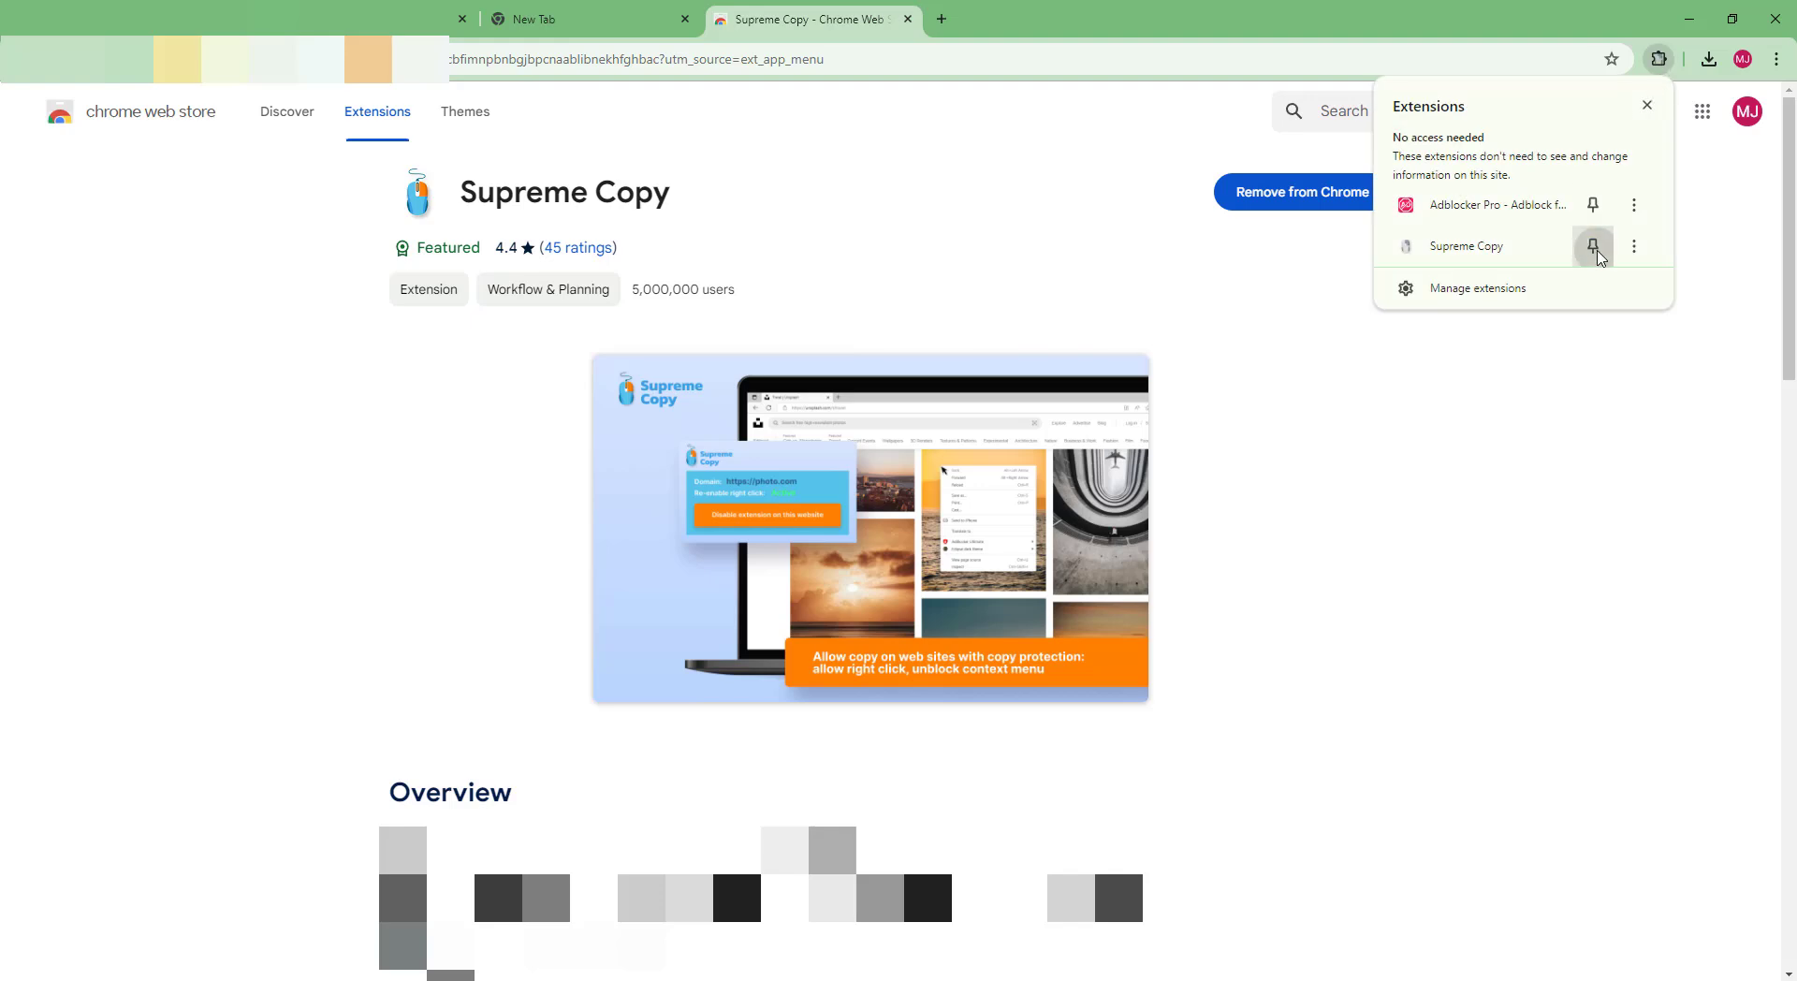
pyautogui.click(1592, 246)
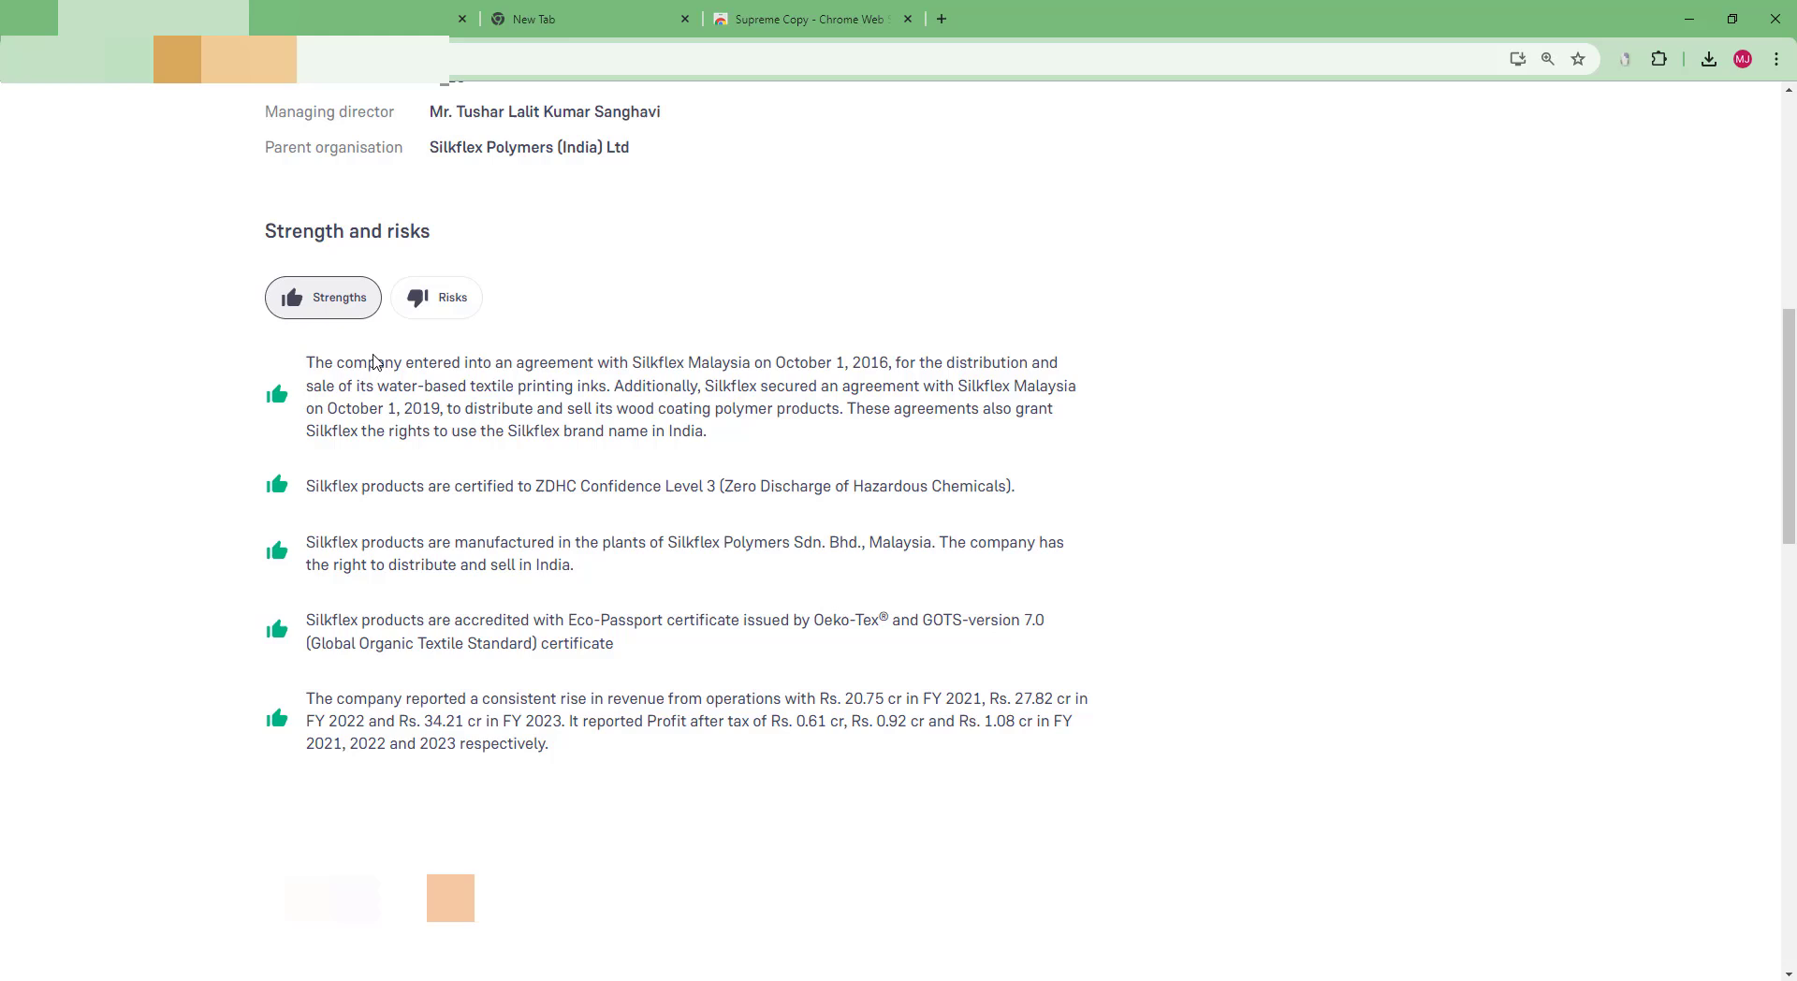
# Enable Supreme Copy on groww.in, select the Strengths bullet text, and select all in Notepad
pyautogui.click(1623, 58)
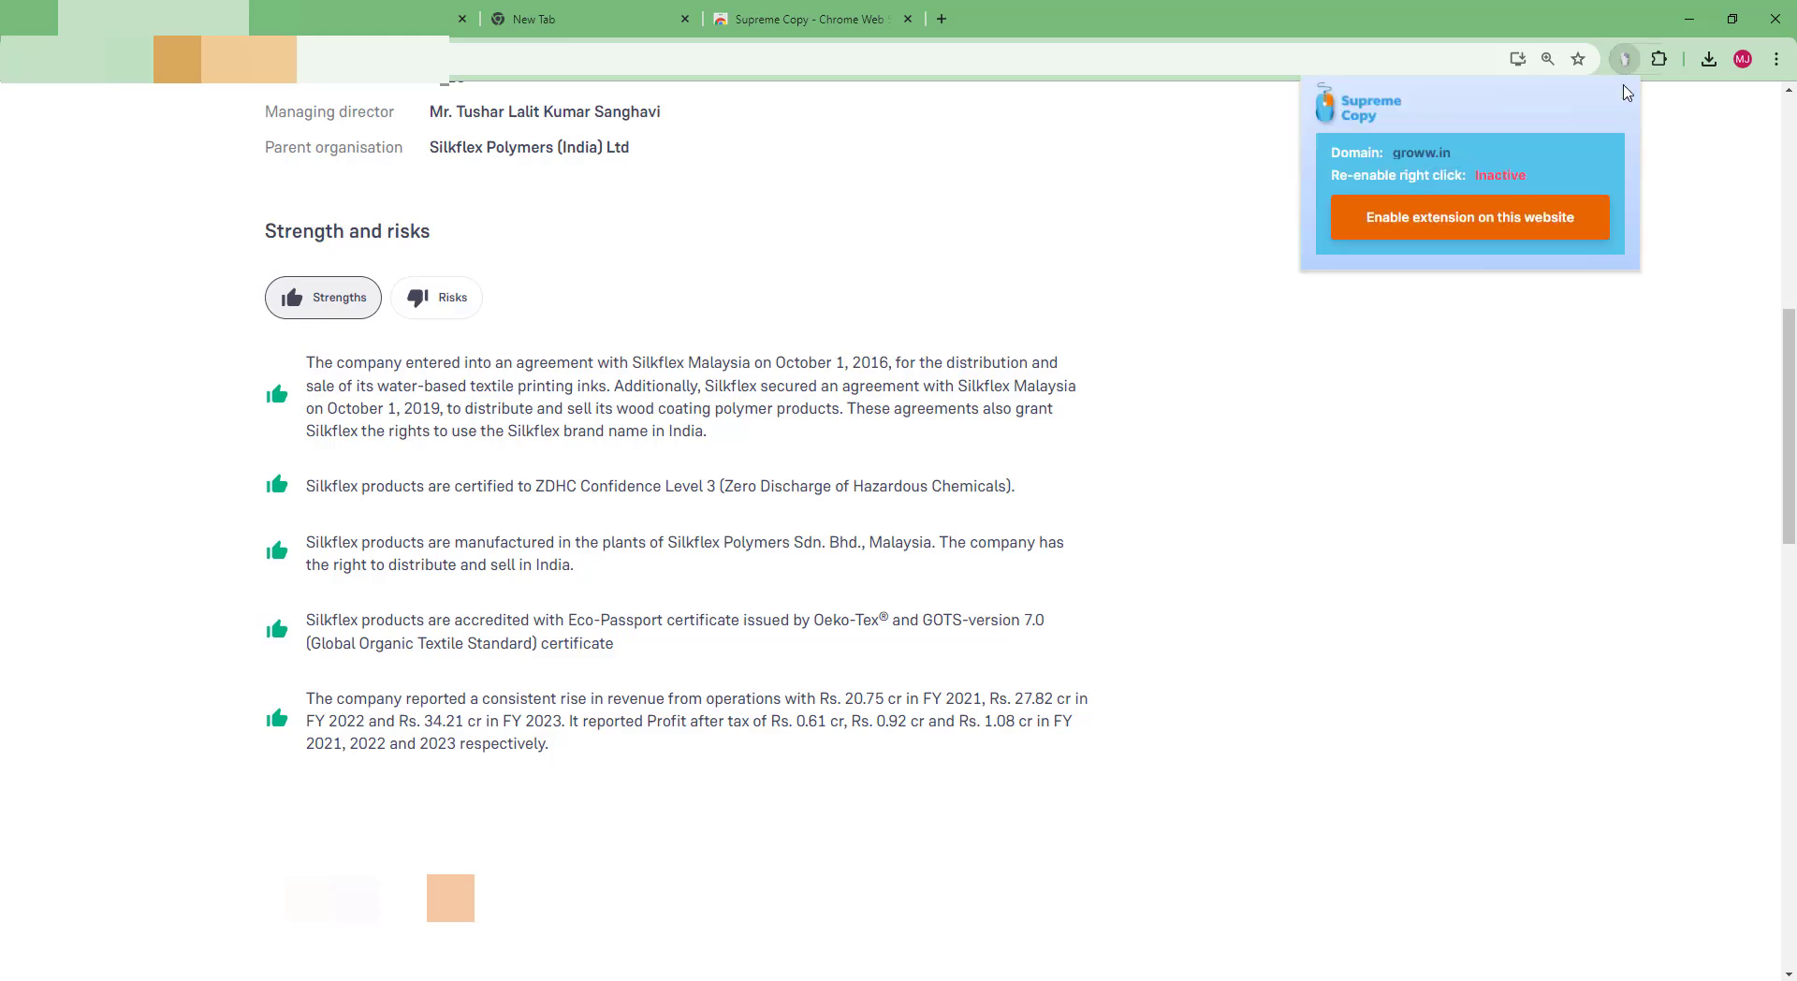
pyautogui.moveTo(1445, 173)
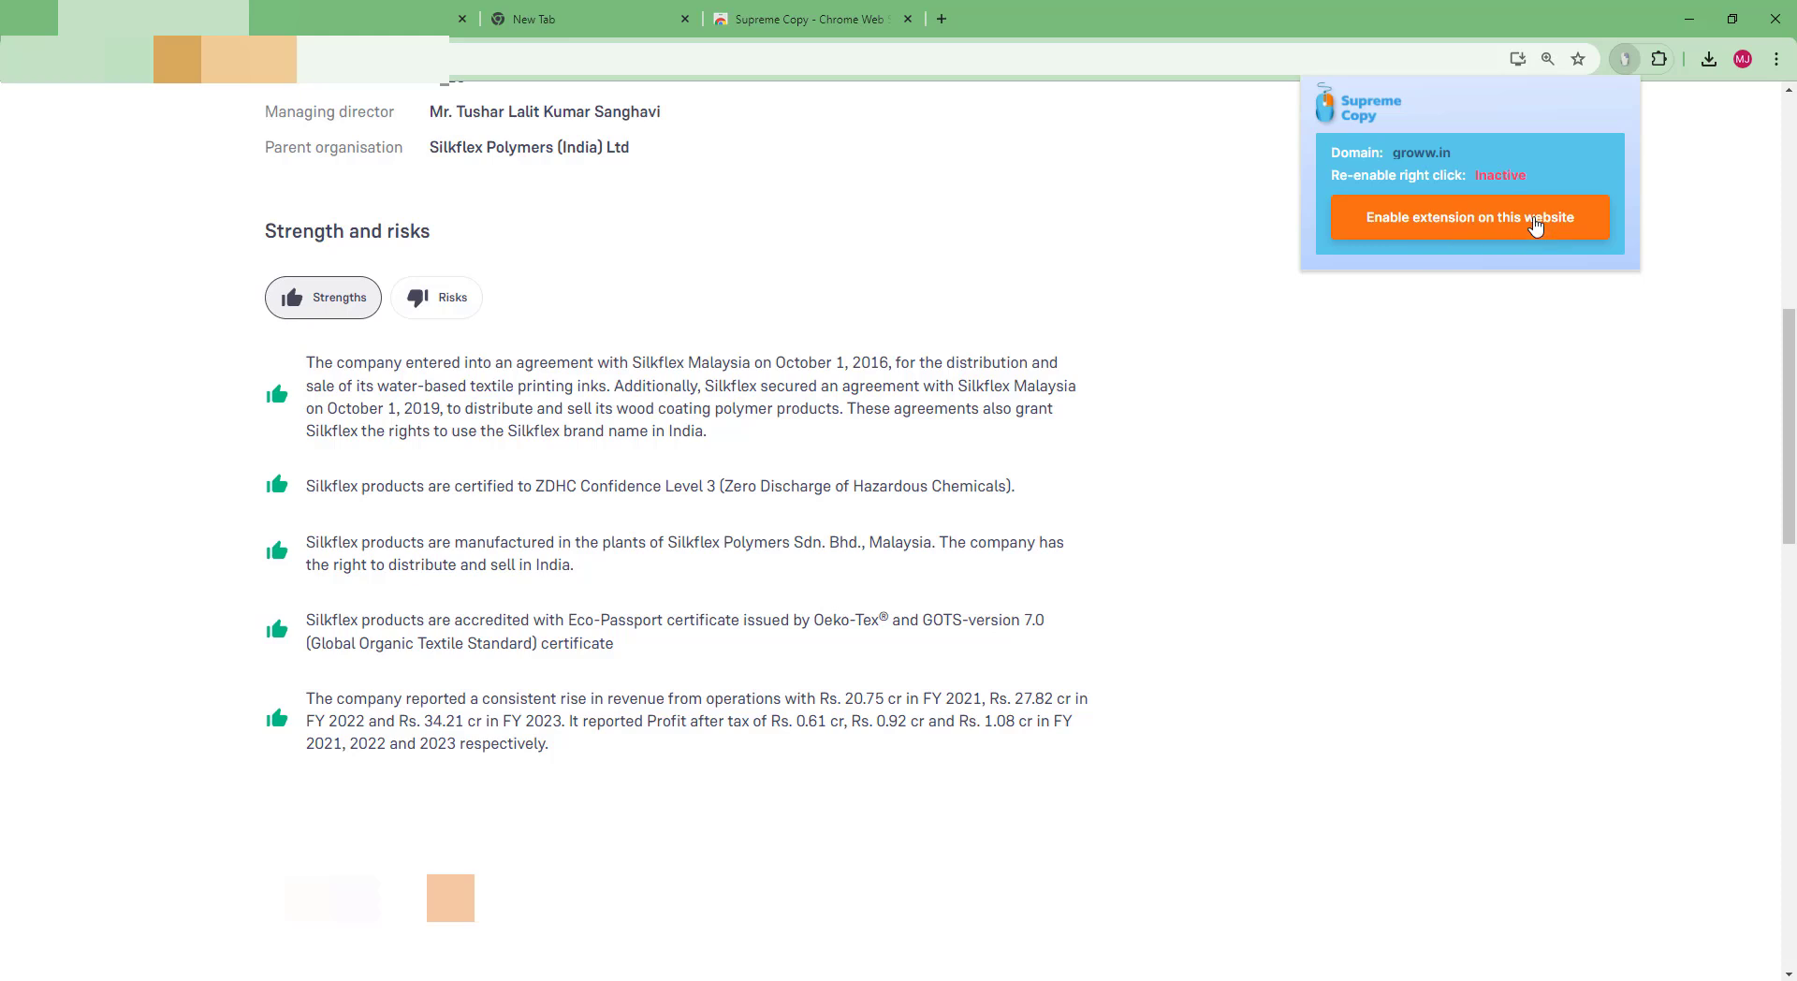
pyautogui.click(1469, 216)
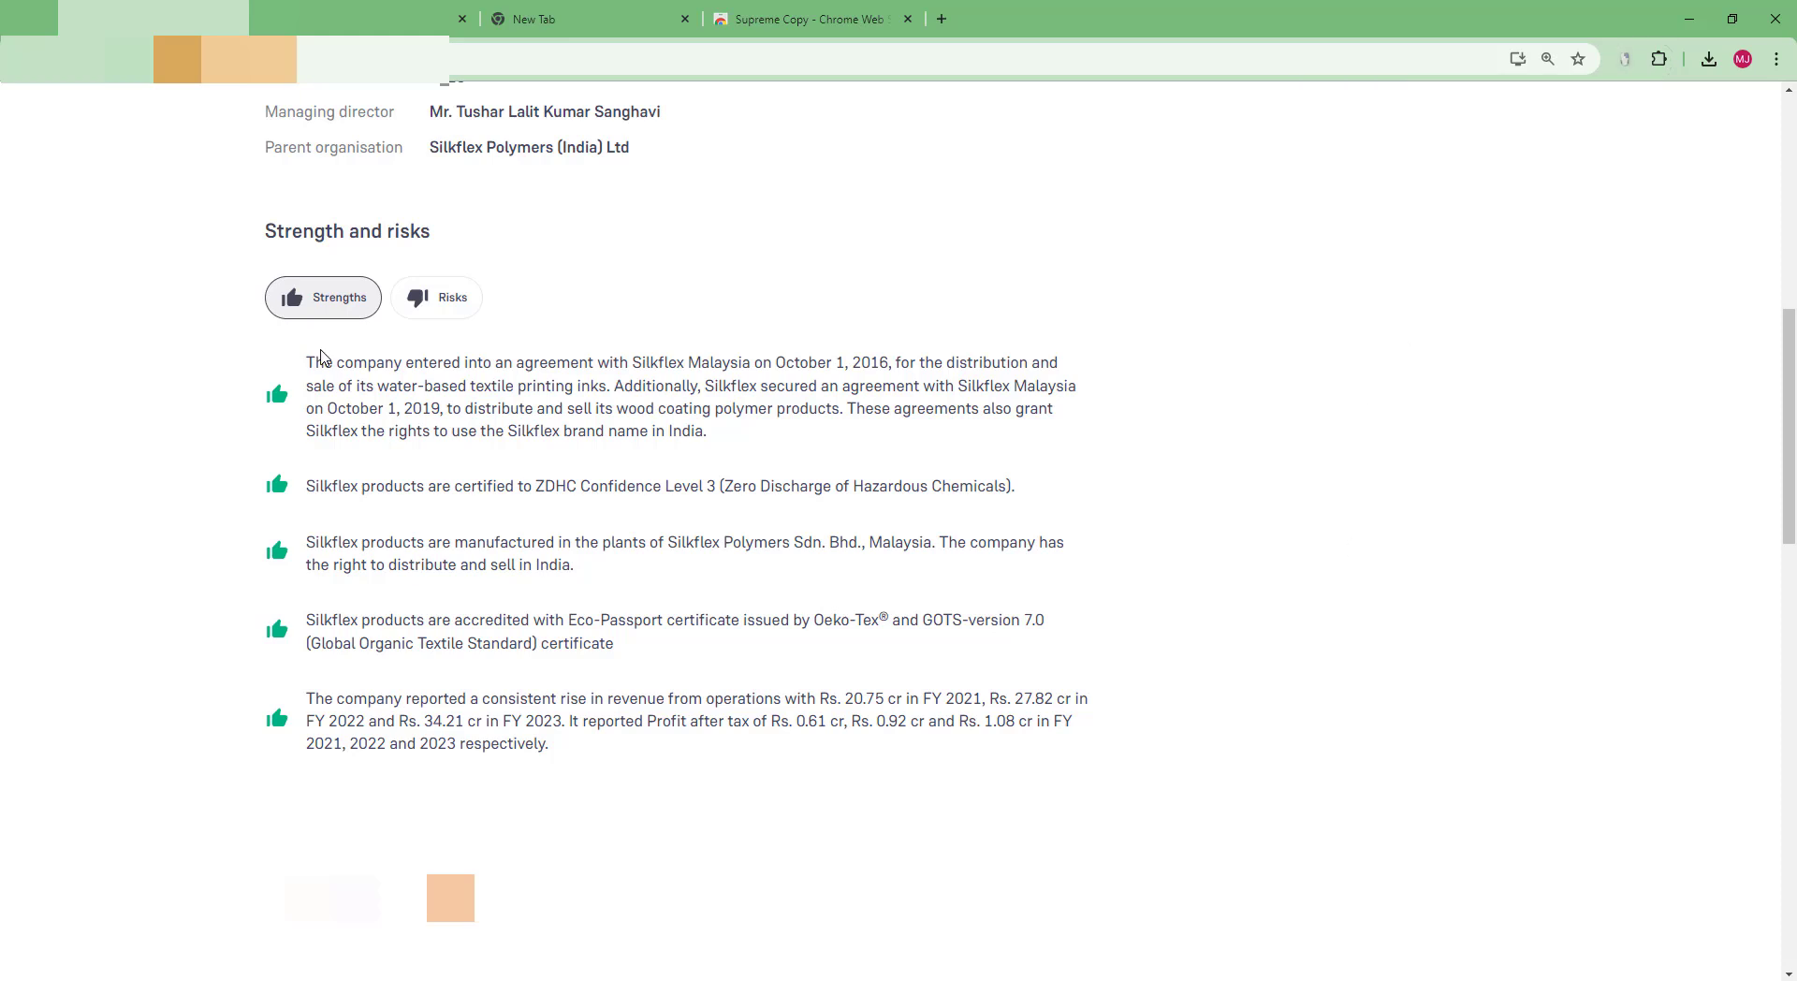
pyautogui.moveTo(306, 362); pyautogui.dragTo(547, 743)
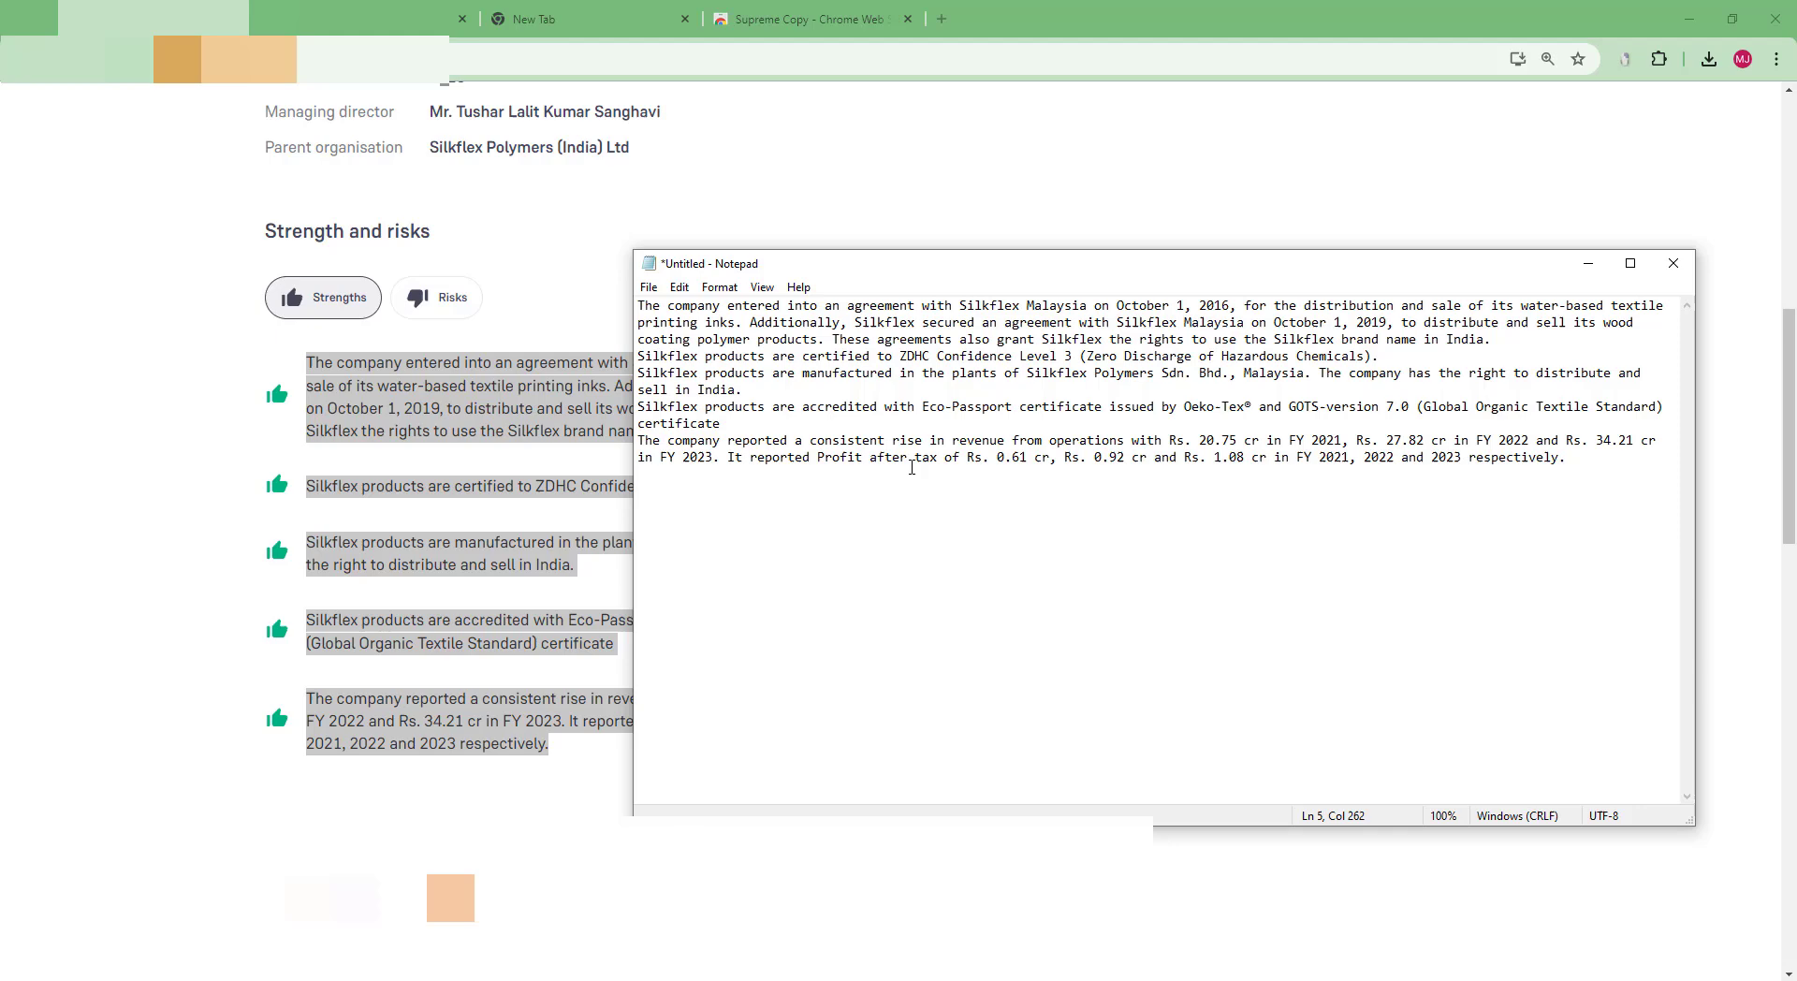
pyautogui.press('ctrl+a')
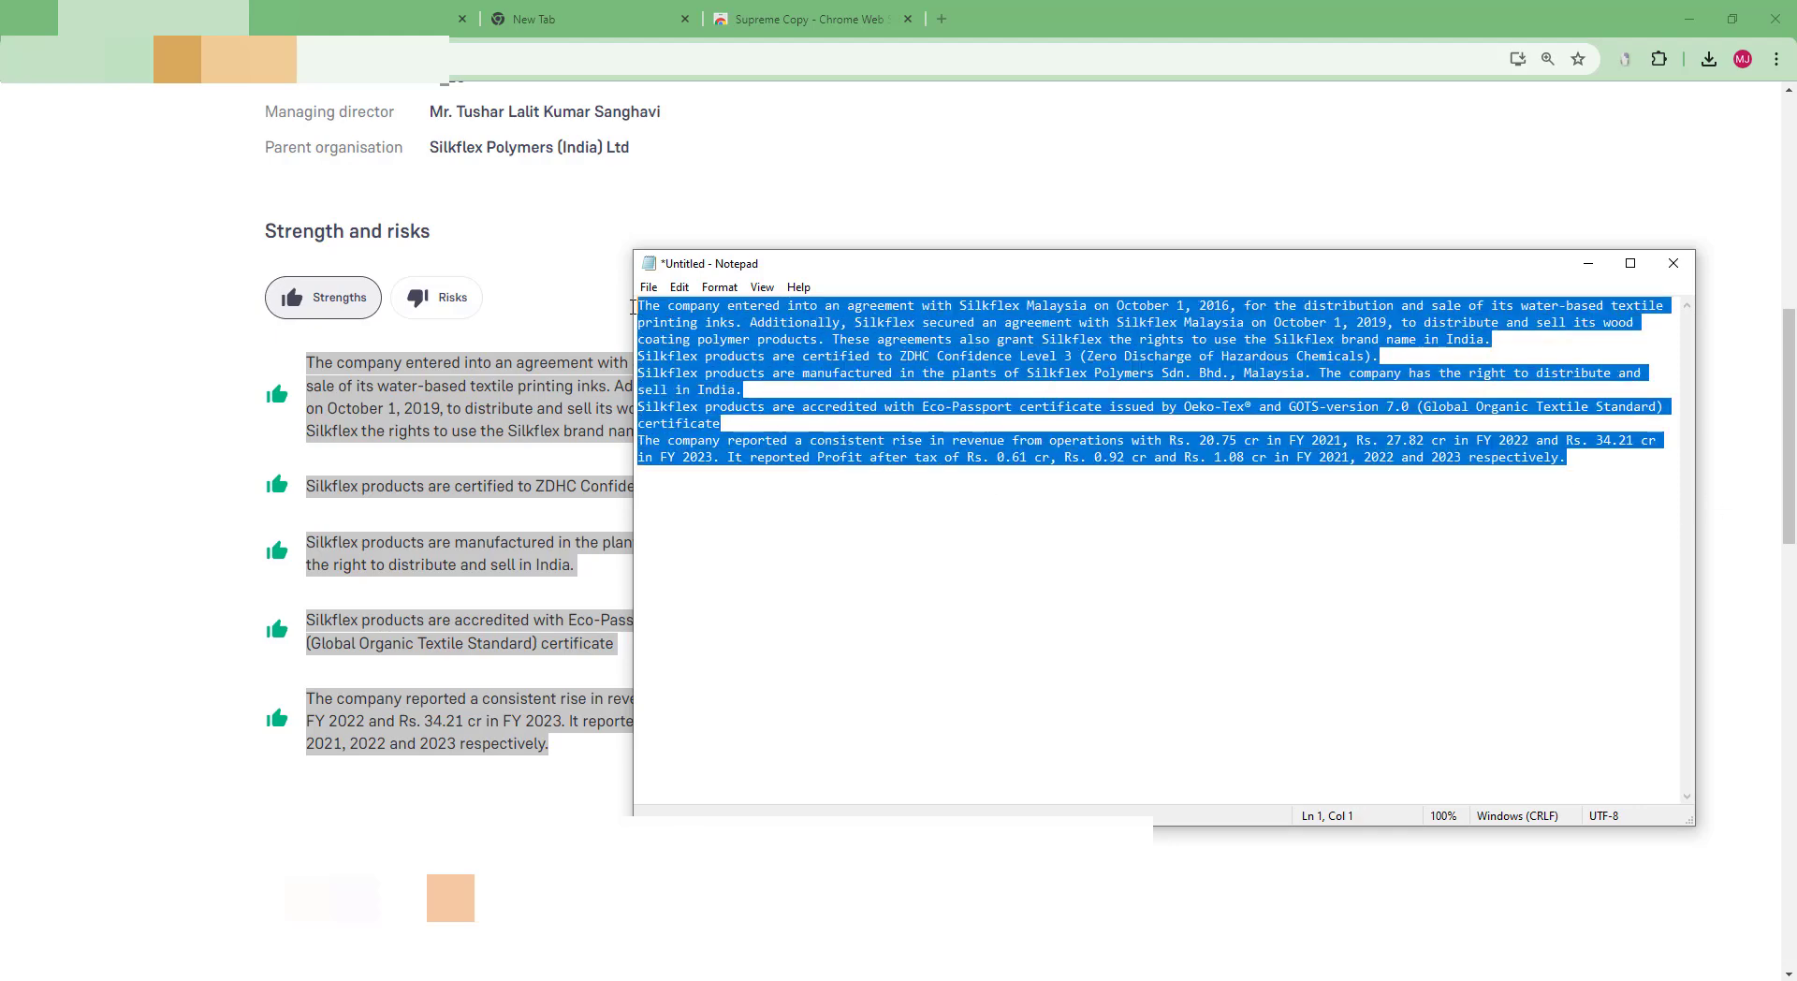